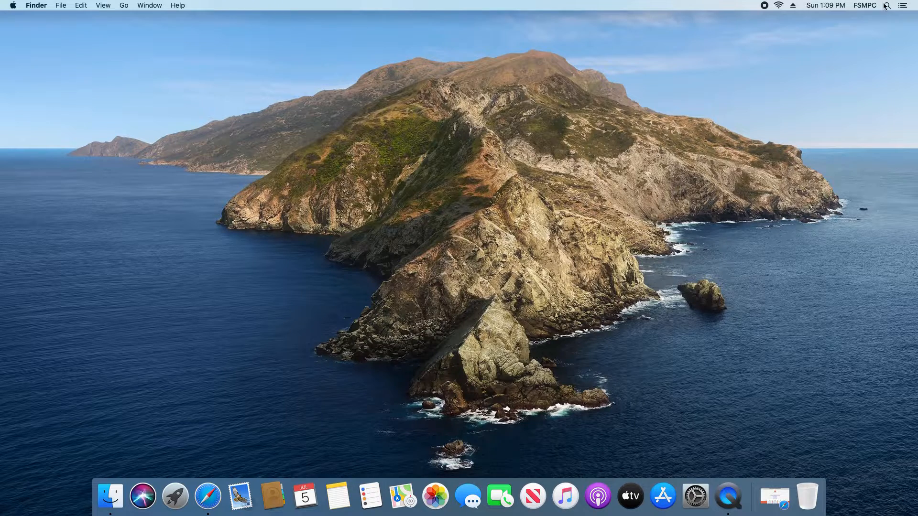
- Search Spotlight for "activity monitor" and launch Activity Monitor from the top hit
click(887, 5)
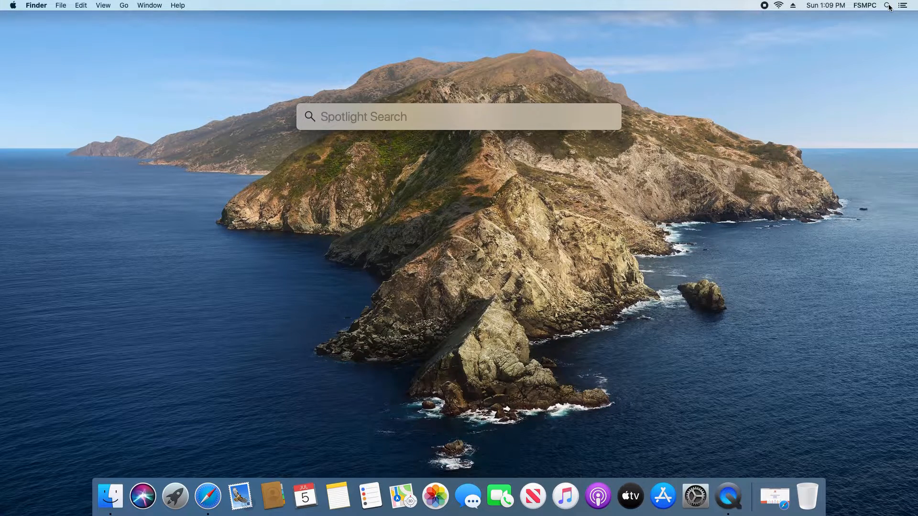
text(activity monitor)
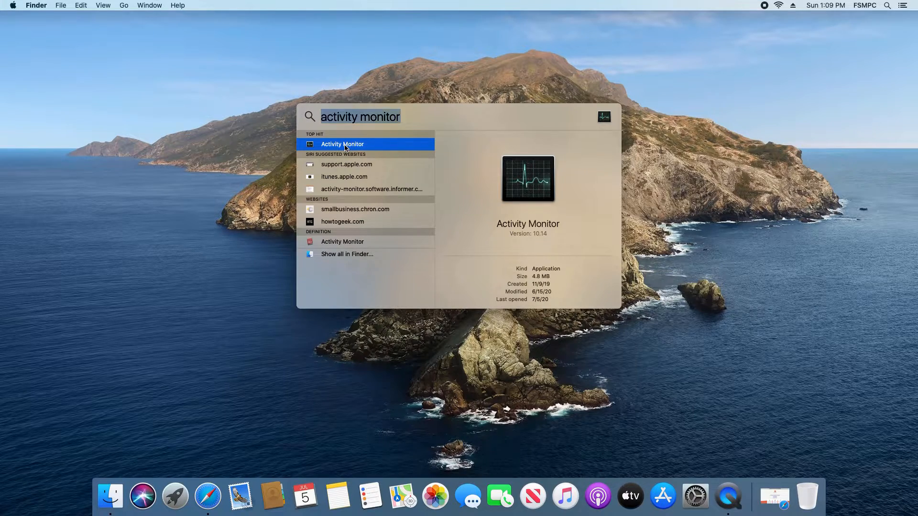
click(341, 144)
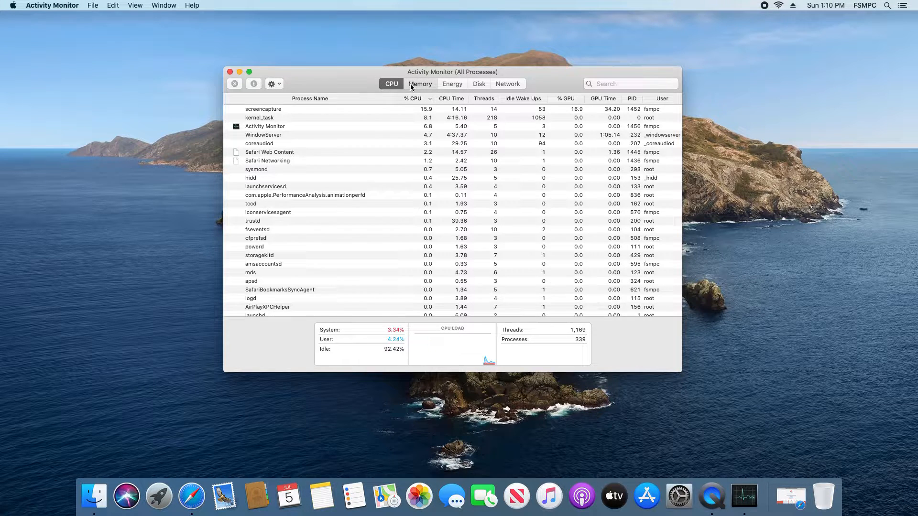
click(479, 84)
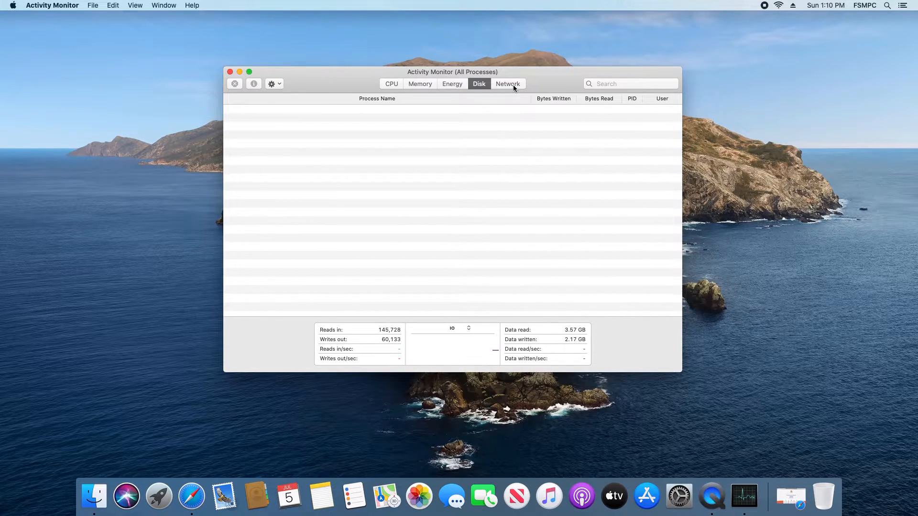
click(391, 84)
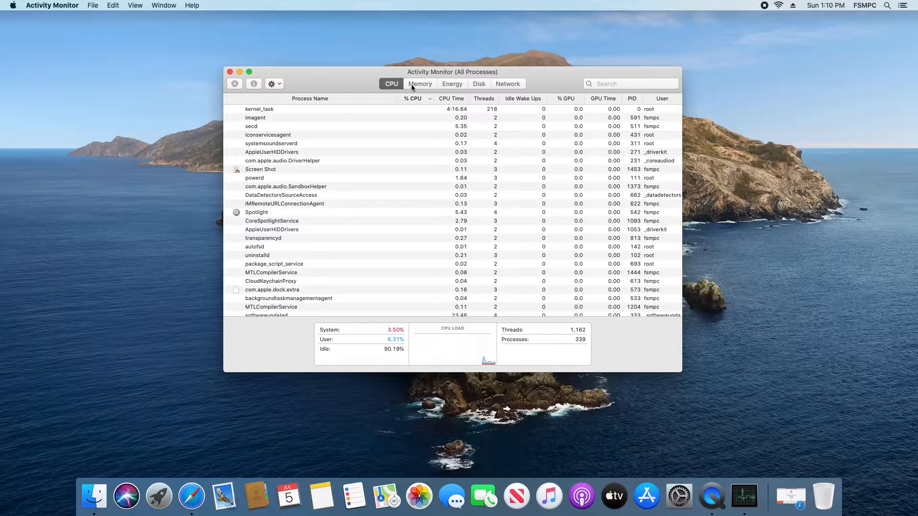
click(452, 84)
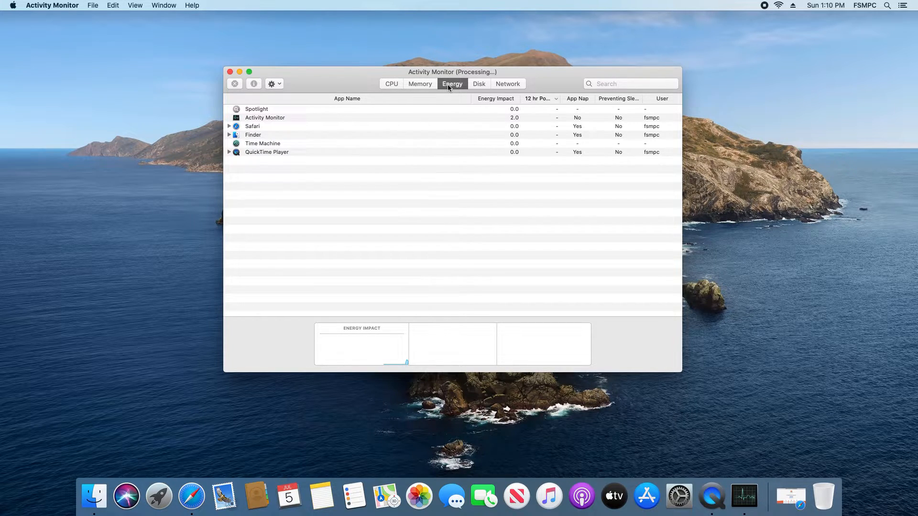
click(479, 84)
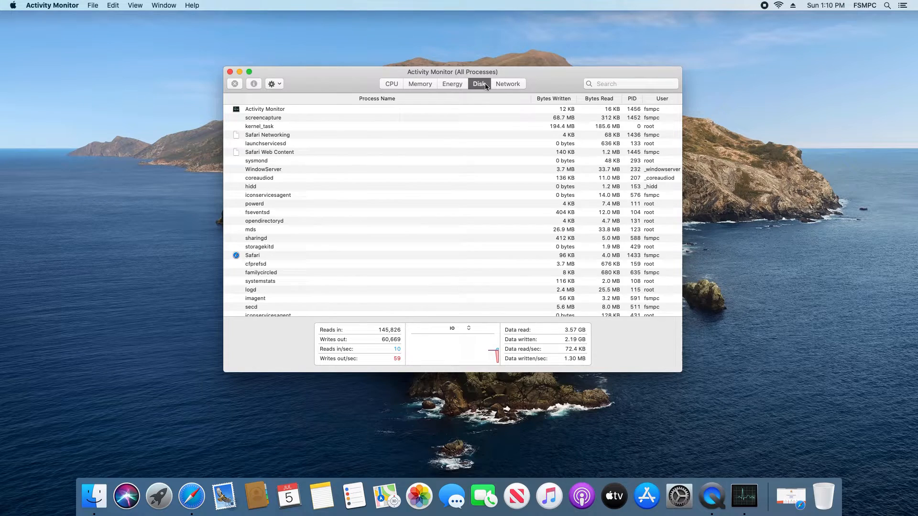
click(508, 84)
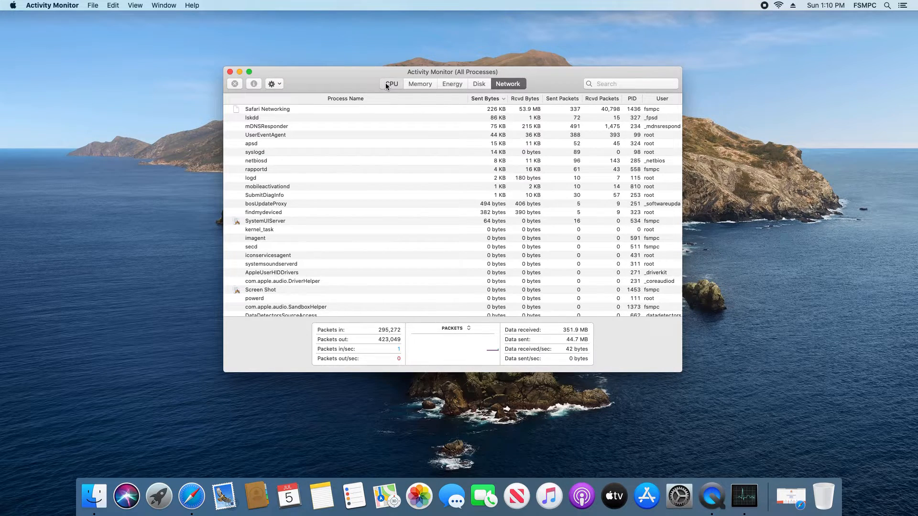
click(391, 84)
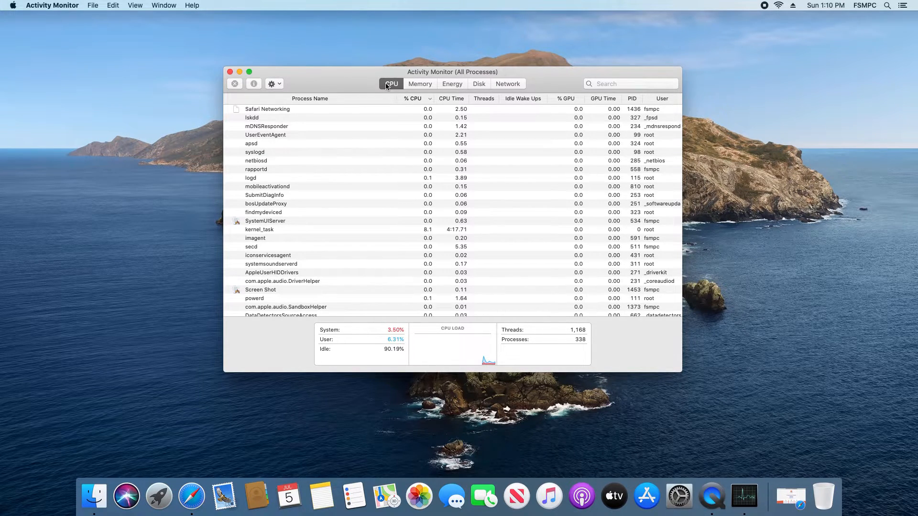
click(412, 98)
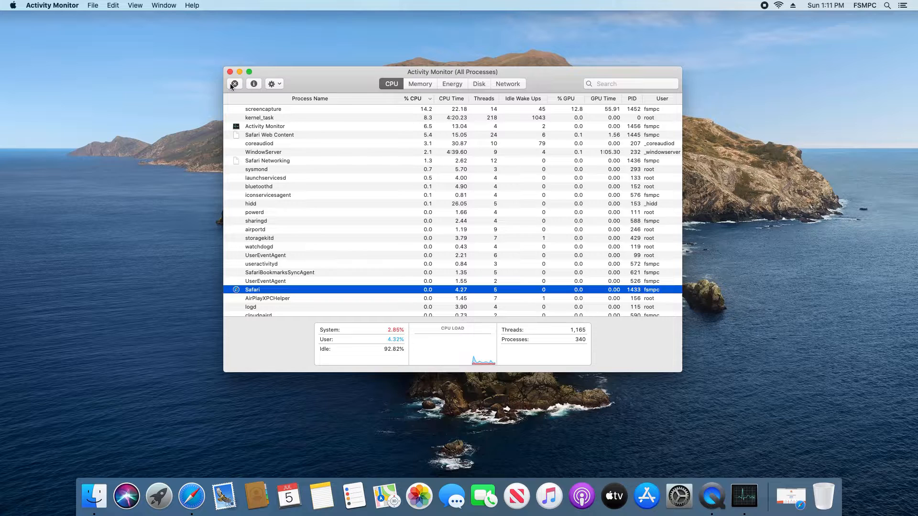
- Stop the Safari process and confirm a normal Quit in the dialog
click(234, 84)
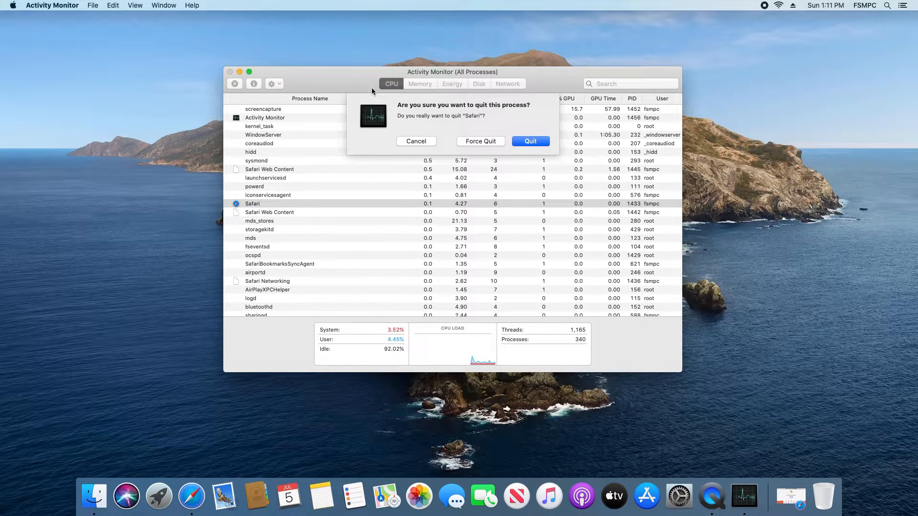
mouse_move(480, 141)
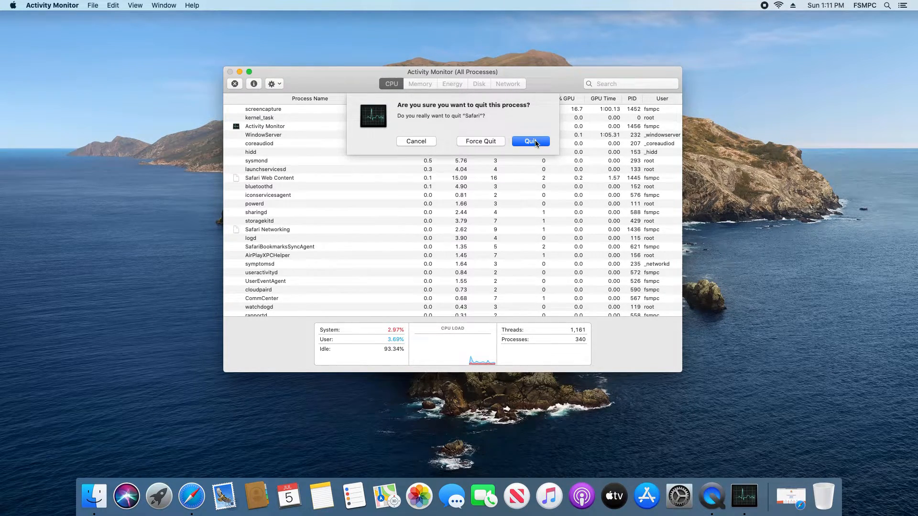
click(531, 141)
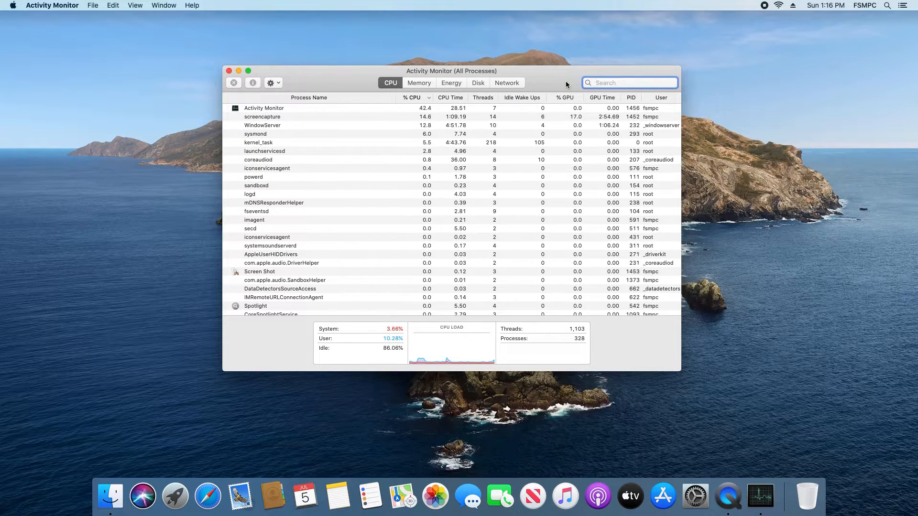
click(630, 82)
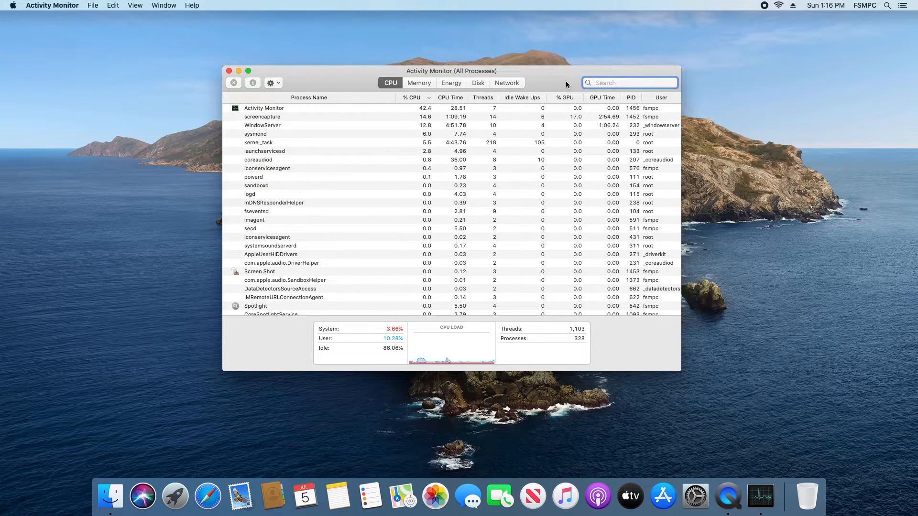